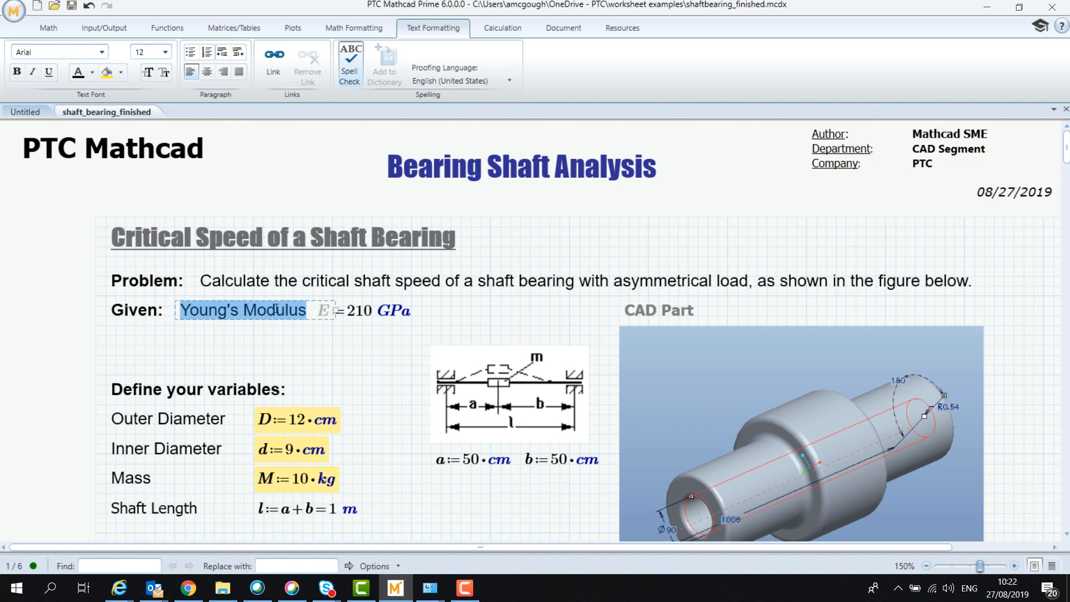
- Switch from the Photos chart image to the Mathcad worksheet showing the R(t) versus t plot
{"action": "left_click", "coordinate": [273, 58]}
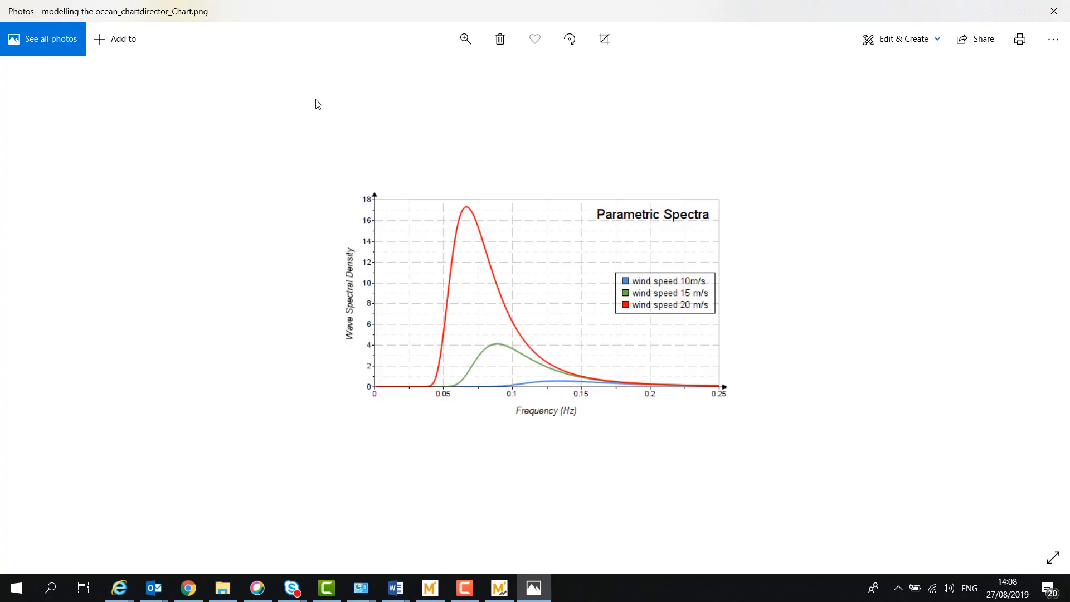
{"action": "left_click", "coordinate": [499, 588]}
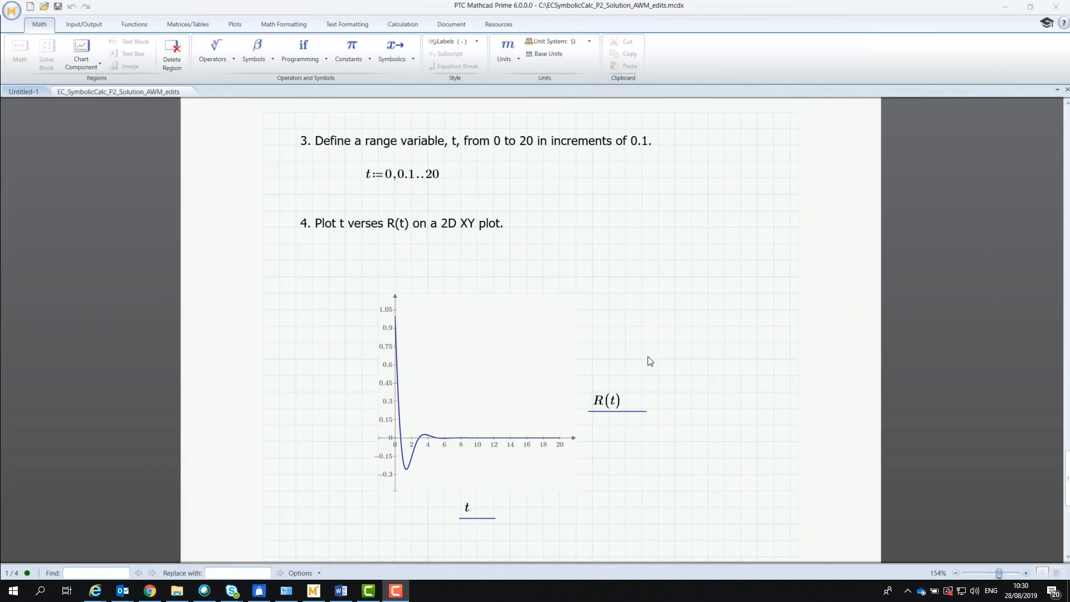
- Replace the T(s) denominator coefficient 2 with 4 so the inverse Laplace results recompute
{"action": "scroll", "scroll_direction": "down", "scroll_amount": 3}
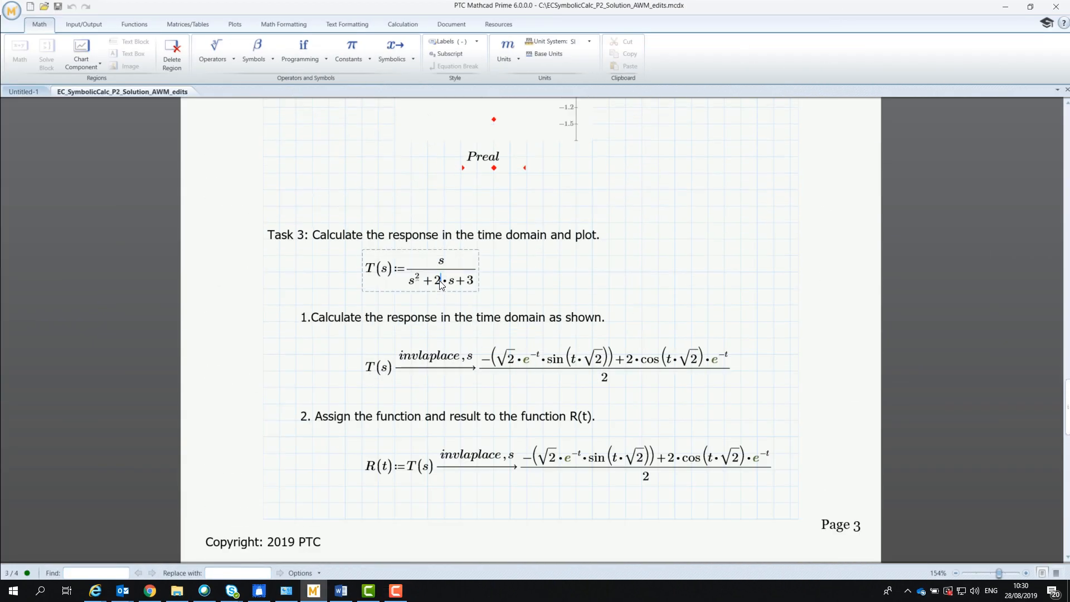
{"action": "type", "text": "4"}
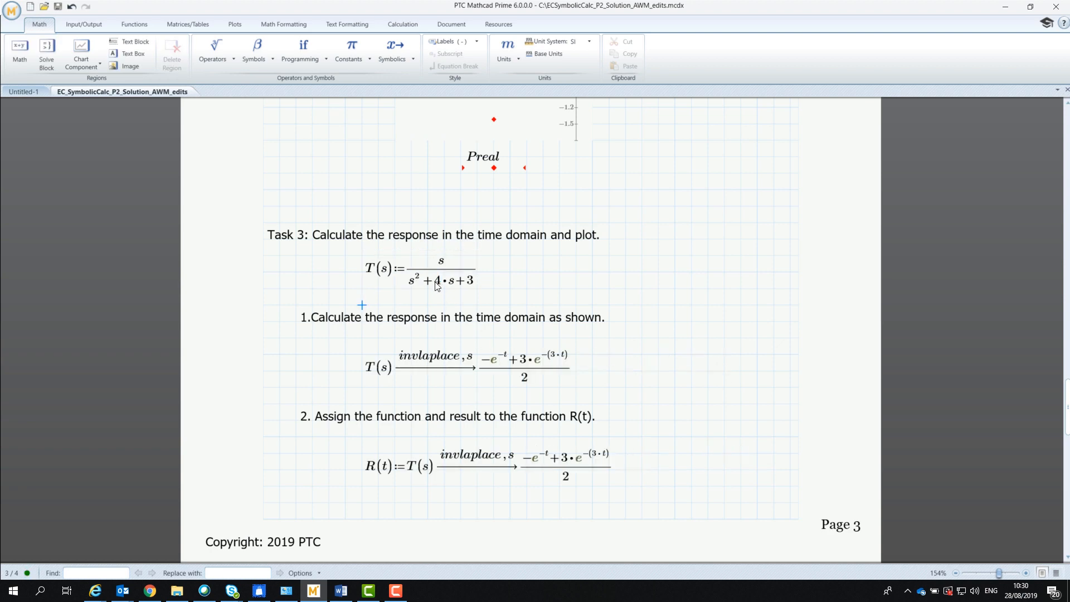